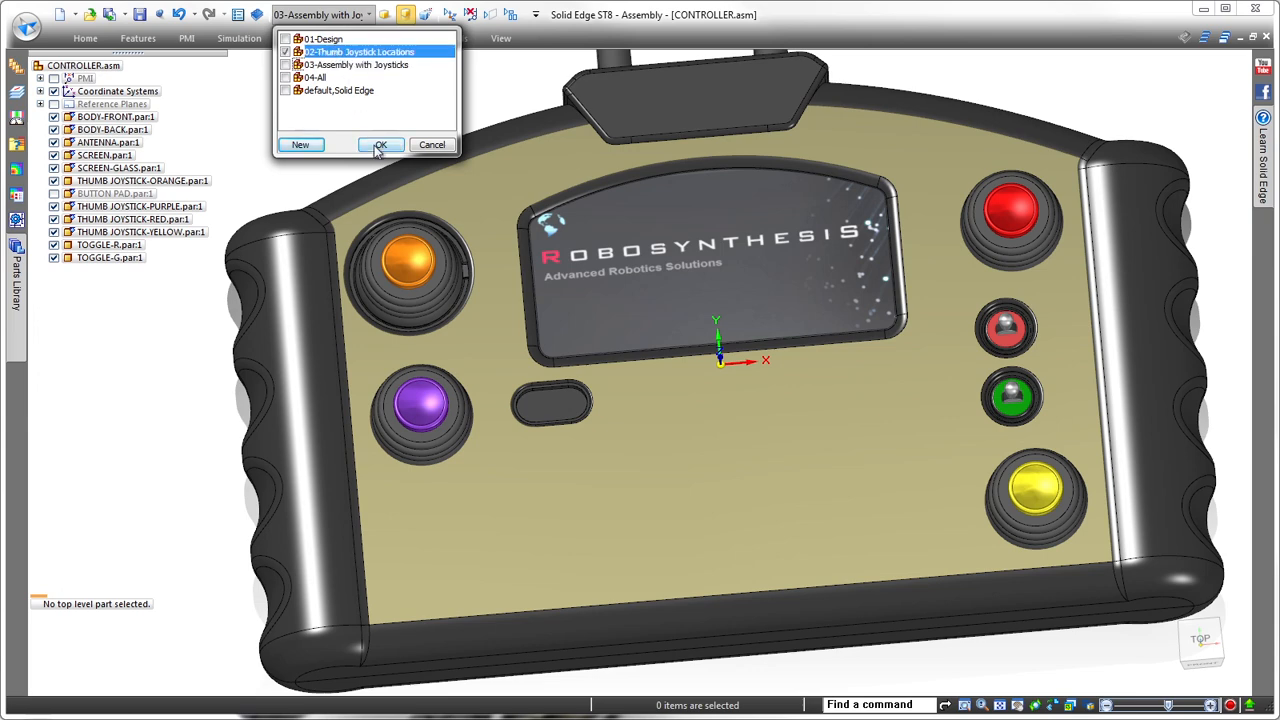
Show the 02-Thumb Joystick Locations display configuration of the controller assembly
{"action": "left_click", "coordinate": [380, 144]}
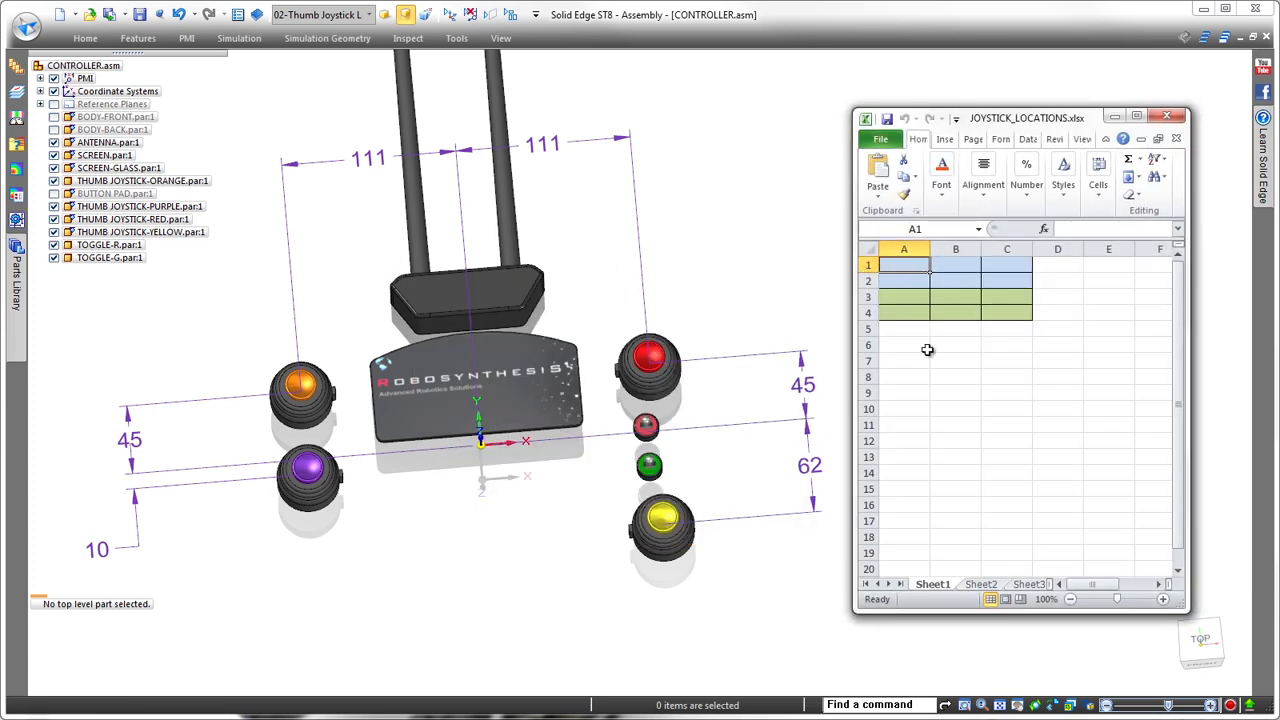
Enter joystick X, Y and angle rows in JOYSTICK_LOCATIONS.xlsx, e.g. -111, 45, 0 and 111, -62, 180
{"action": "type", "text": "-111"}
{"action": "left_click", "coordinate": [1006, 296]}
{"action": "type", "text": "180"}
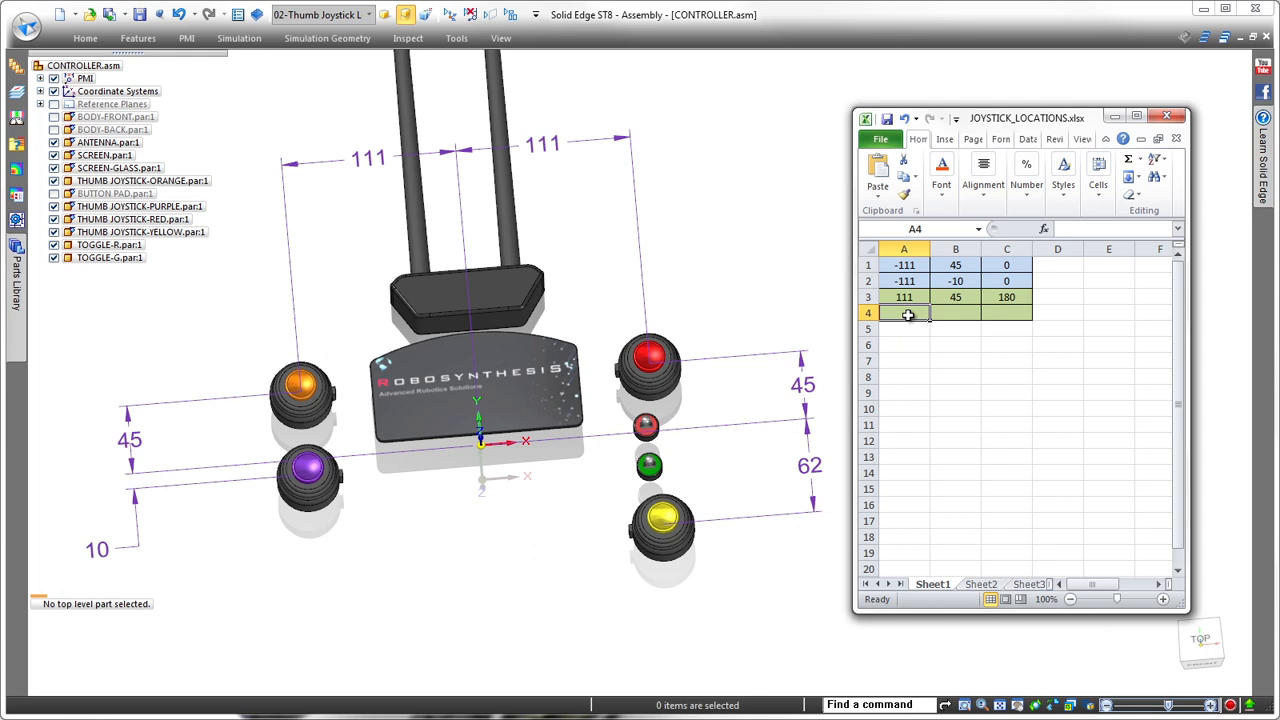
{"action": "type", "text": "-62"}
{"action": "left_click", "coordinate": [1006, 312]}
{"action": "type", "text": "180"}
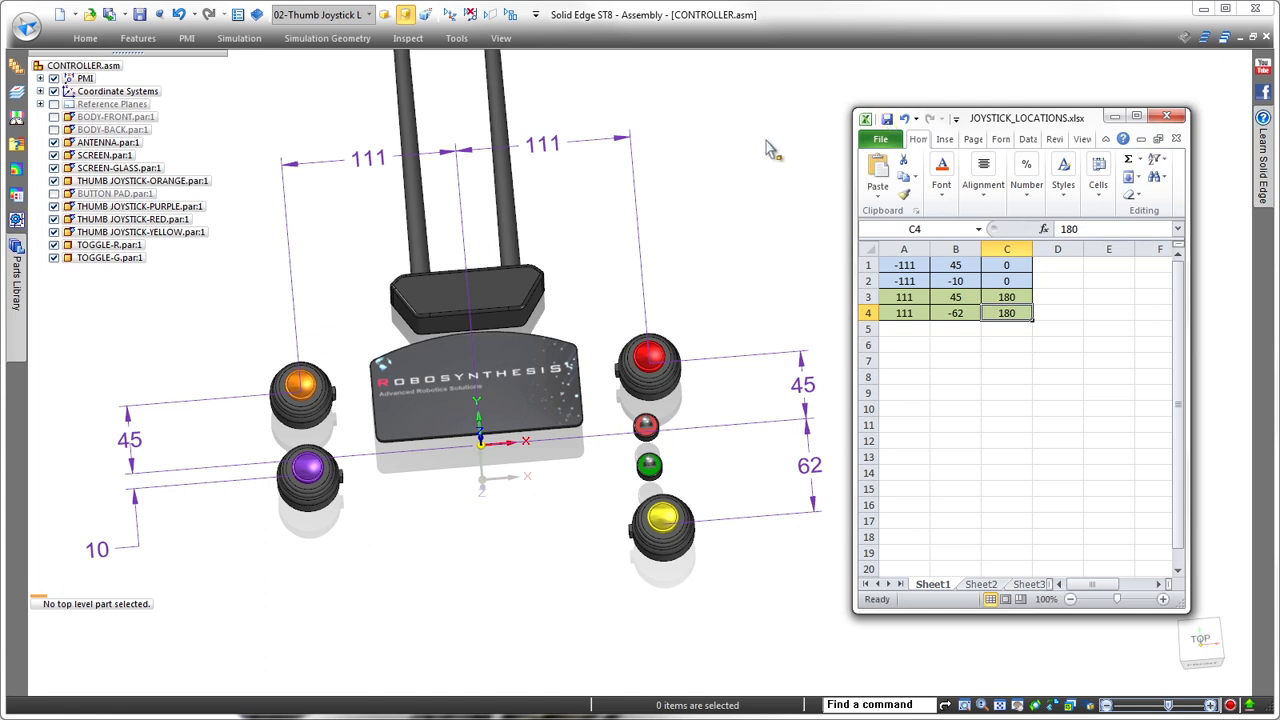
{"action": "left_click", "coordinate": [108, 142]}
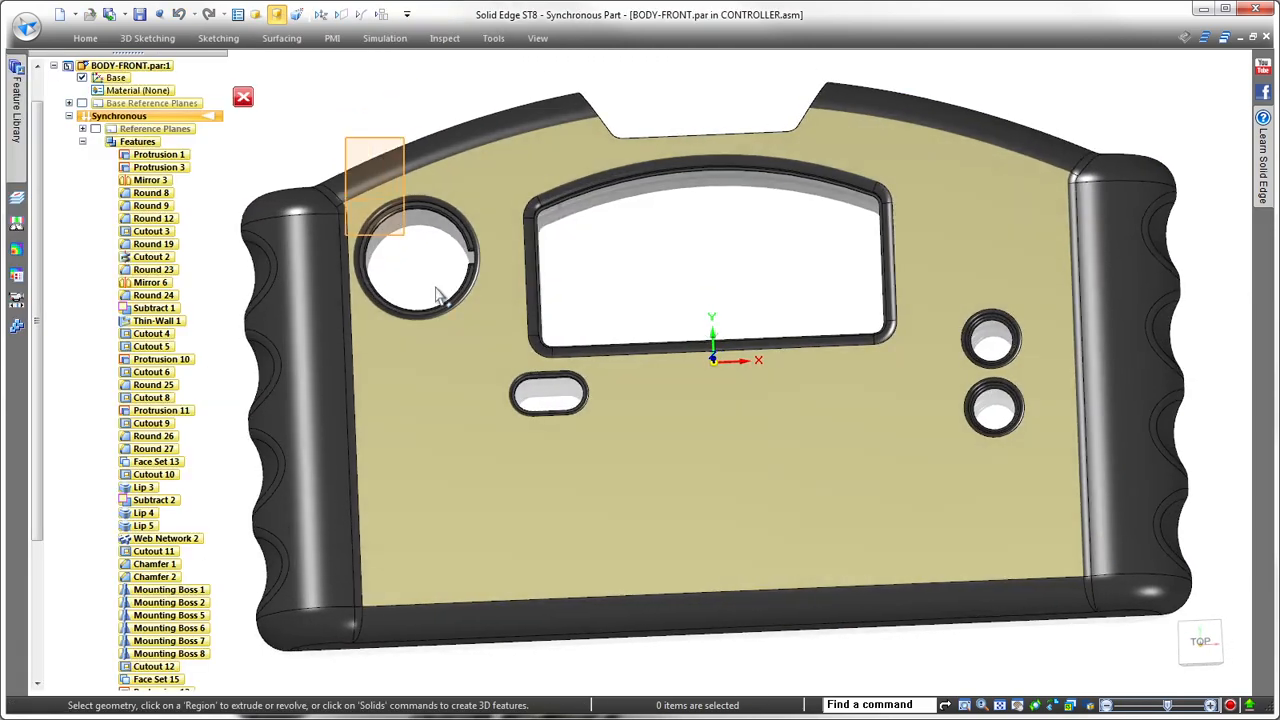
Pattern the joystick hole by table from the coordinate-system origin using JOYSTICK_LOCATIONS.xlsx, giving four holes
{"action": "left_click", "coordinate": [420, 260]}
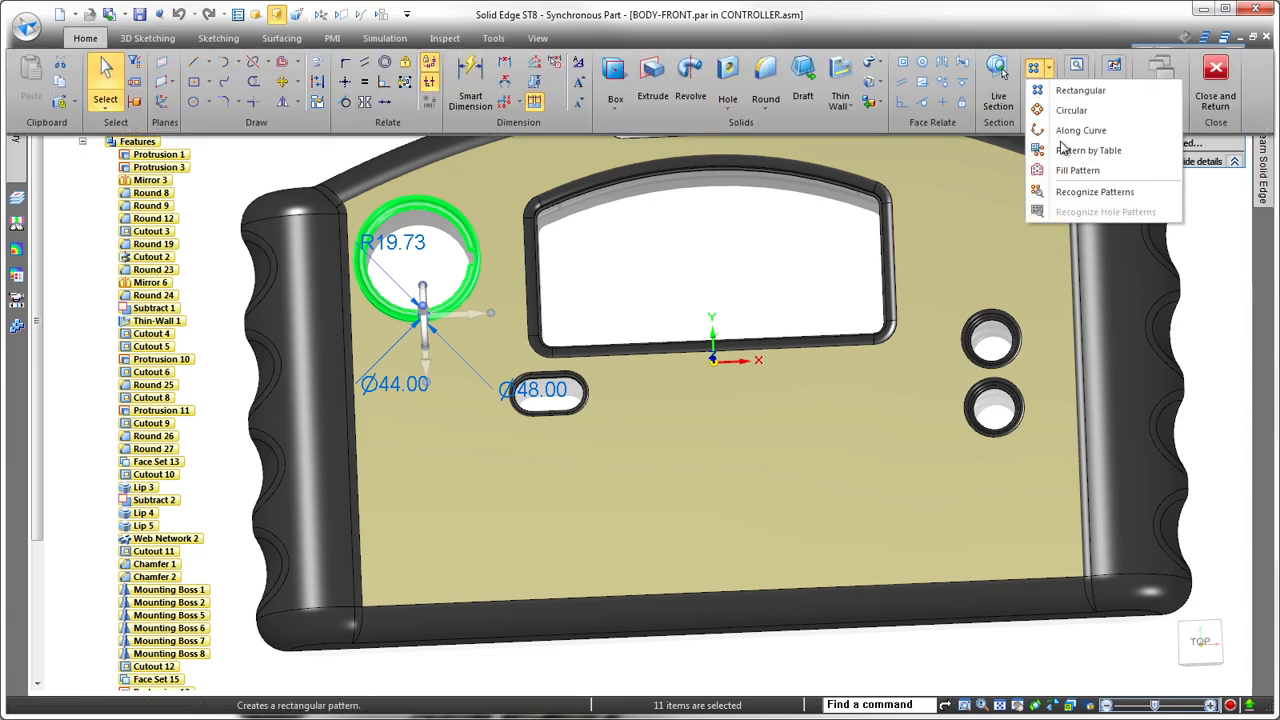
{"action": "left_click", "coordinate": [1080, 90]}
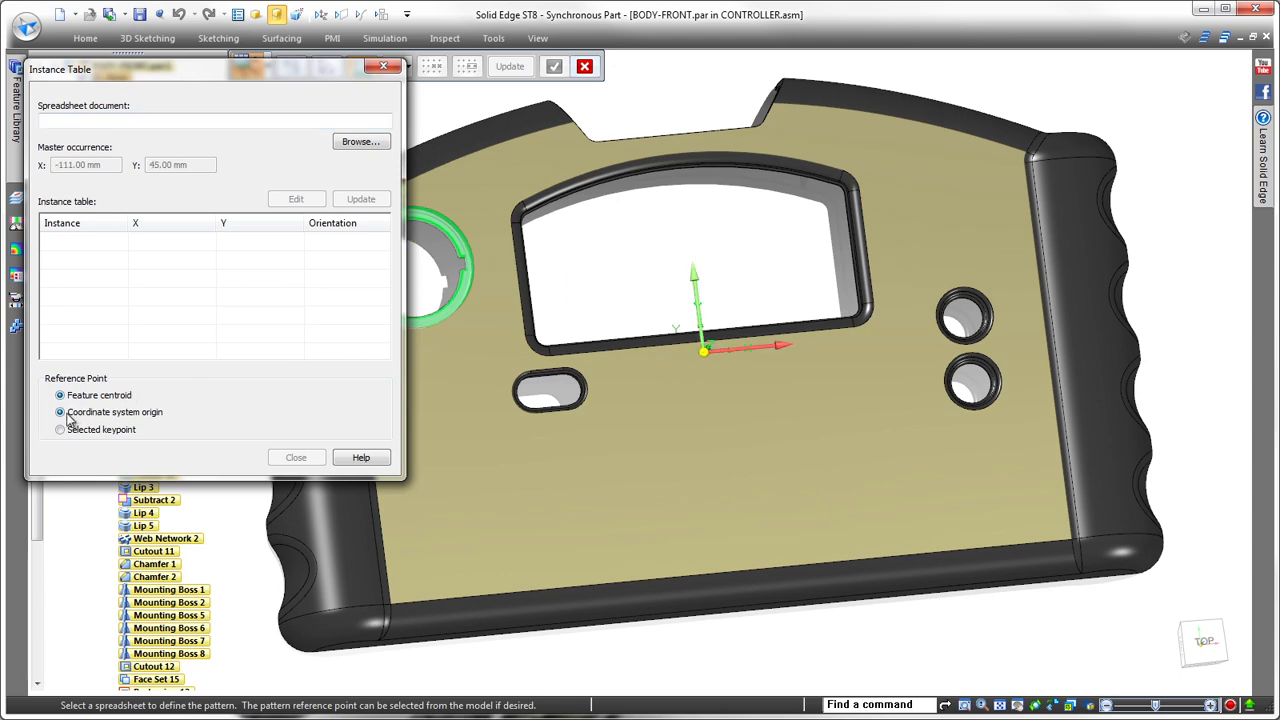
{"action": "left_click", "coordinate": [360, 140]}
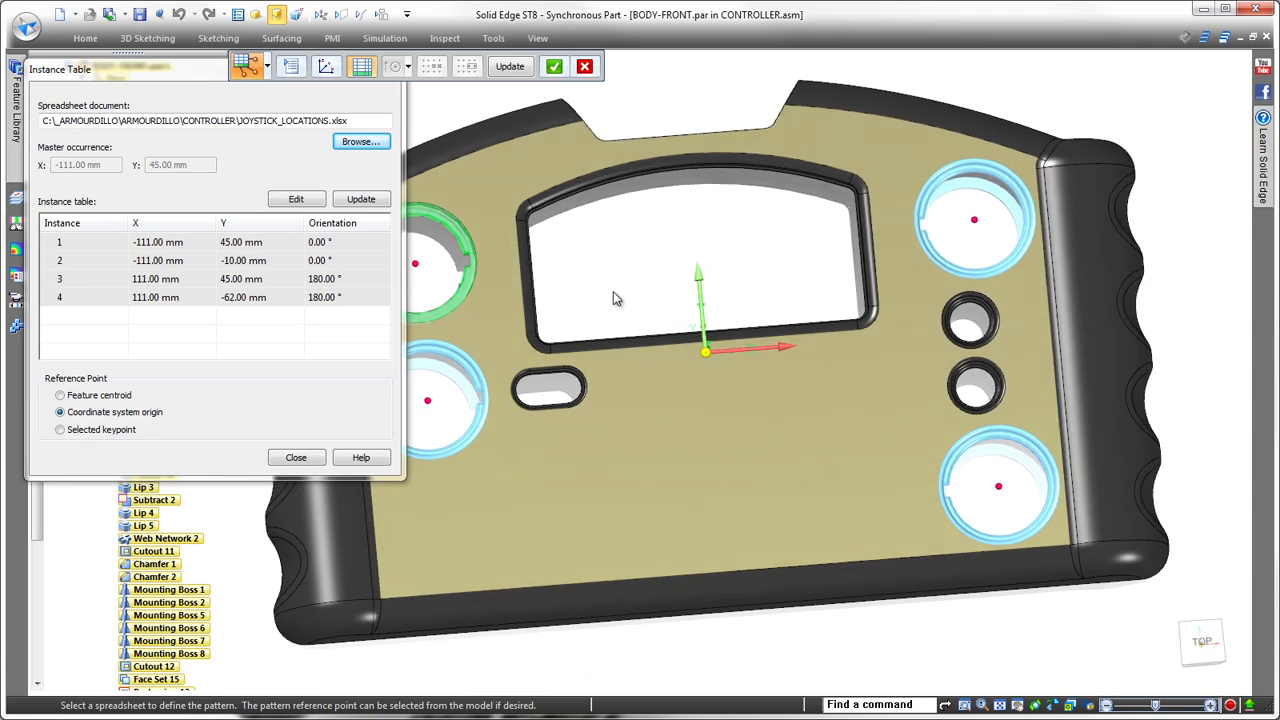
{"action": "left_click", "coordinate": [296, 456]}
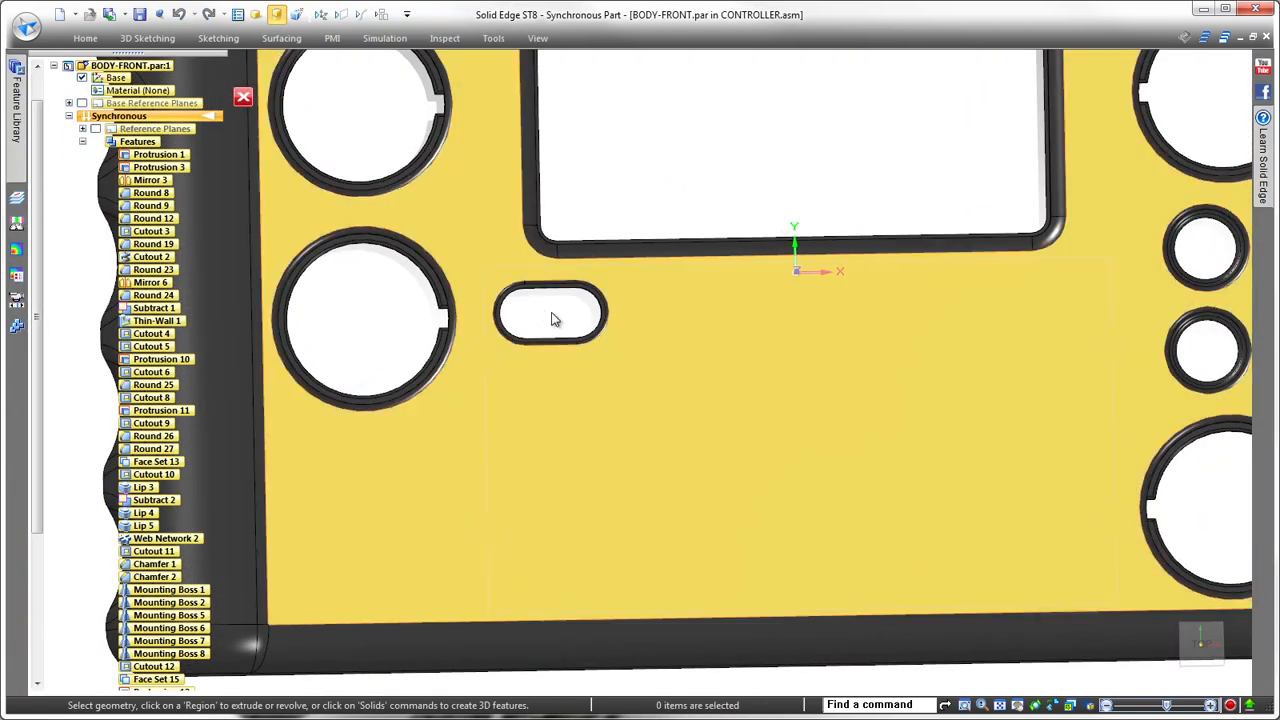
Select the small oval button cutout and start a Pattern by Table on it
{"action": "left_click", "coordinate": [550, 316]}
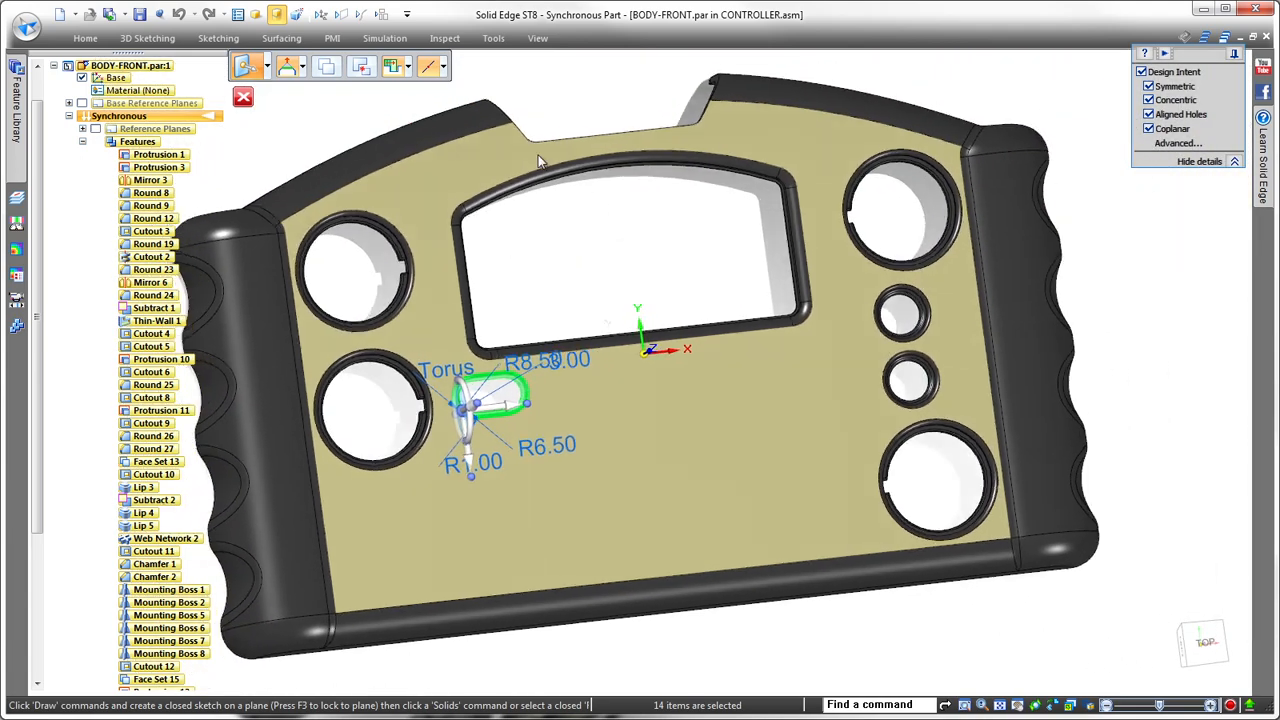
{"action": "left_click", "coordinate": [1040, 70]}
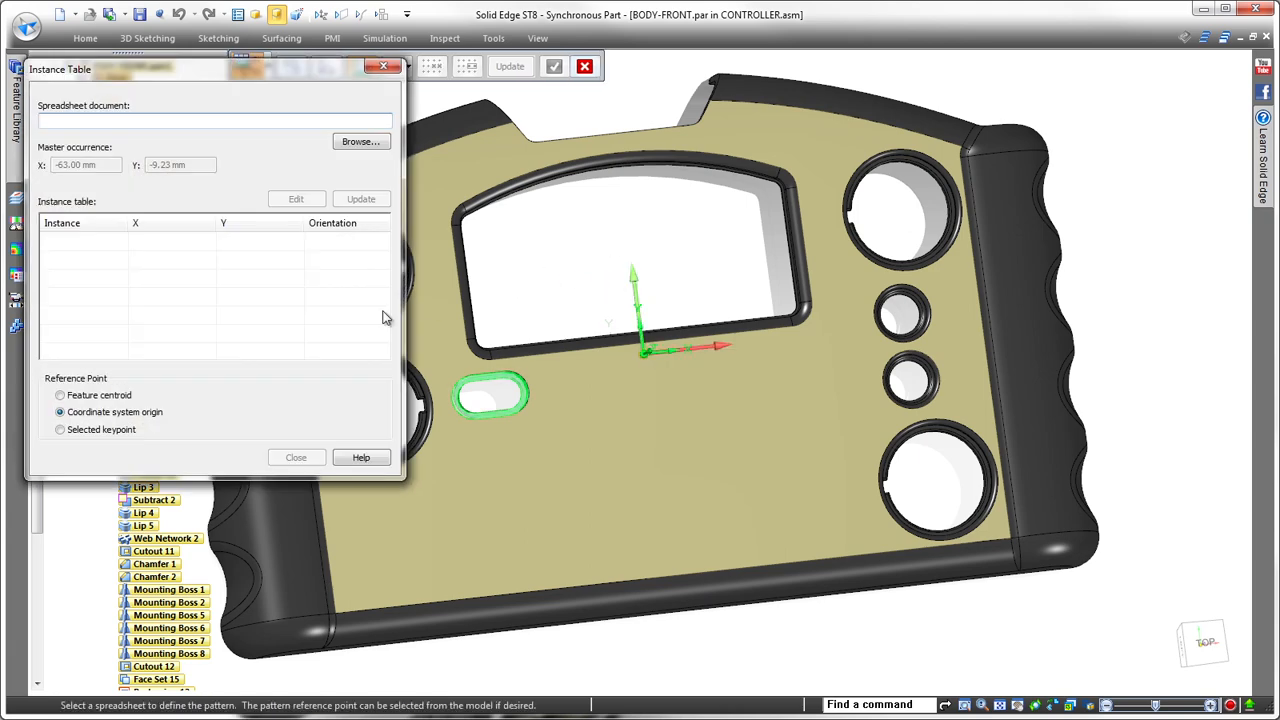
Drive the oval cutout pattern from feature centroid with BUTTON_LOCATIONS.xlsm, creating fifteen angled slots
{"action": "left_click", "coordinate": [60, 396]}
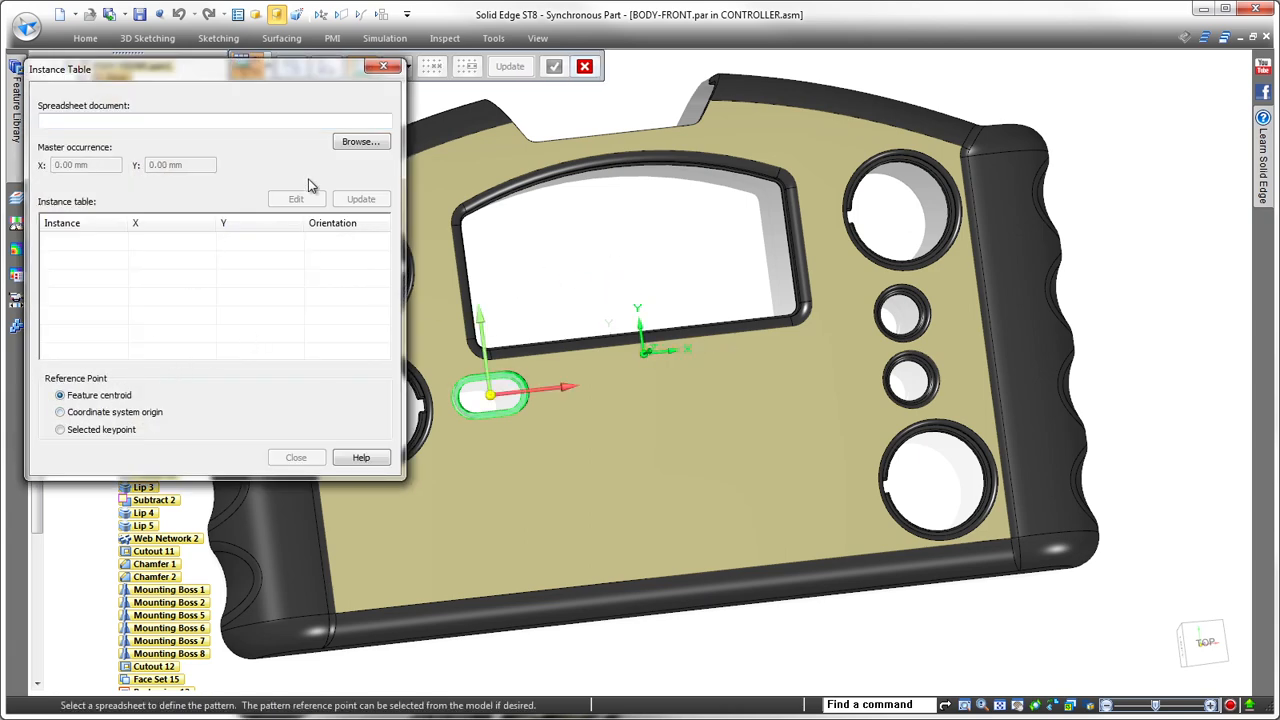
{"action": "left_click", "coordinate": [360, 140]}
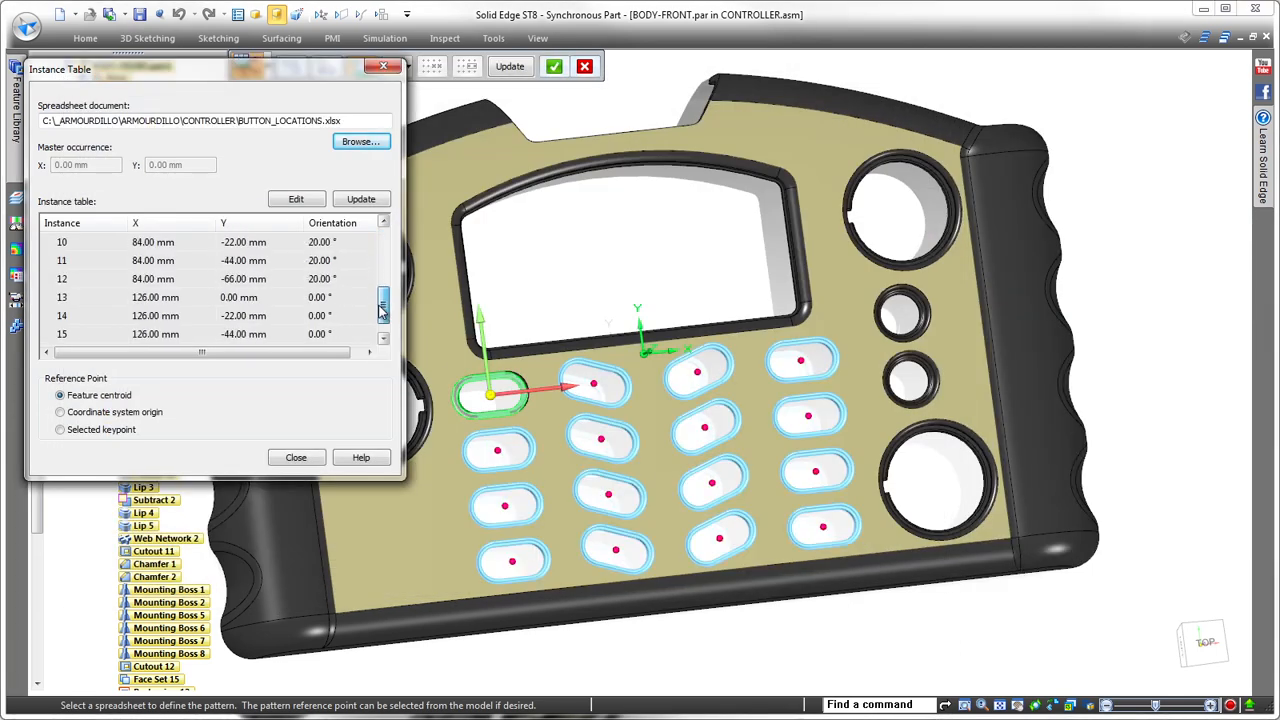
{"action": "left_click", "coordinate": [296, 198]}
{"action": "type", "text": "2"}
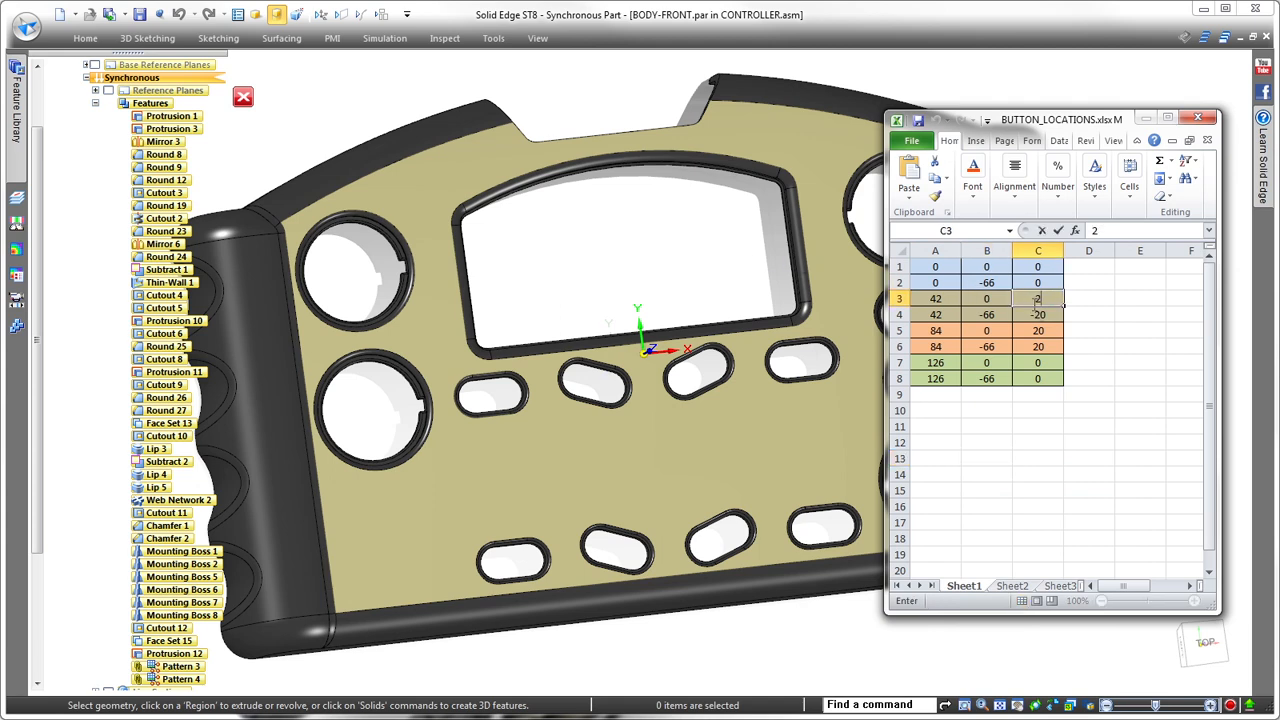
Edit BUTTON_LOCATIONS.xlsm to eight rows of X, Y and angle values, e.g. 42, -66, -20
{"action": "left_click", "coordinate": [1036, 330]}
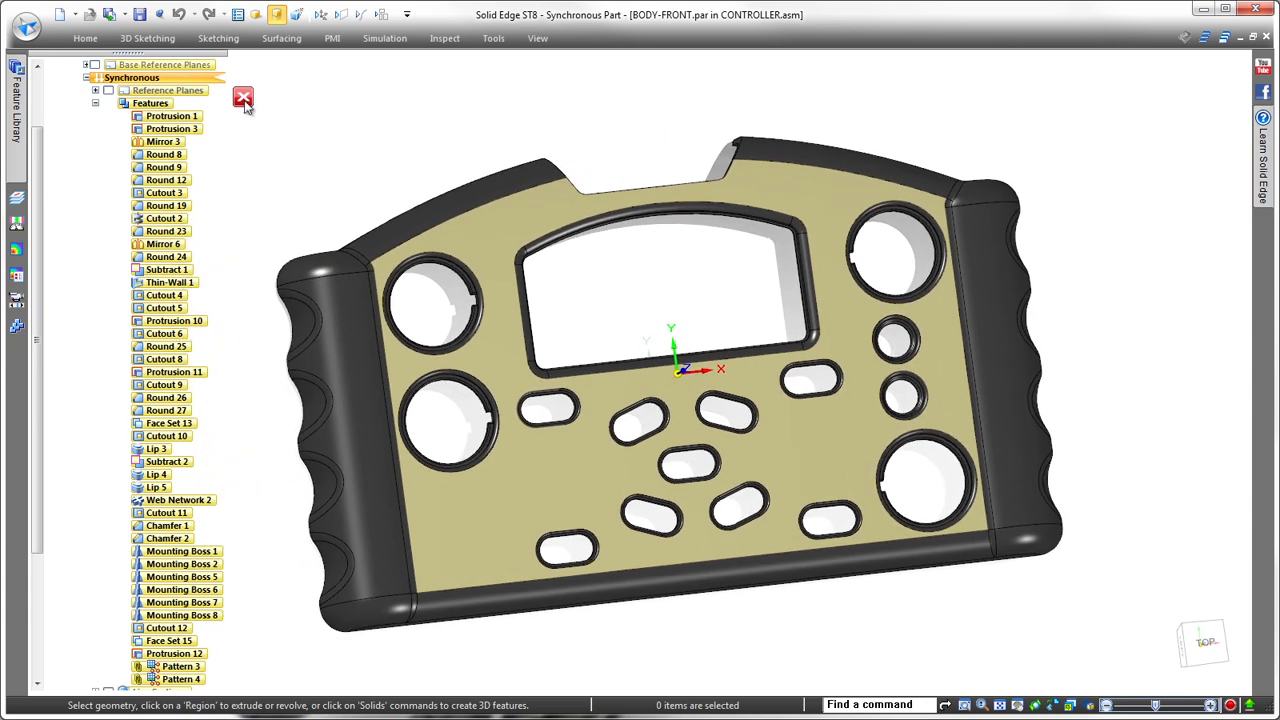
Close the PathFinder pane to show the finished BODY-FRONT with its angled button slots
{"action": "left_click", "coordinate": [244, 96]}
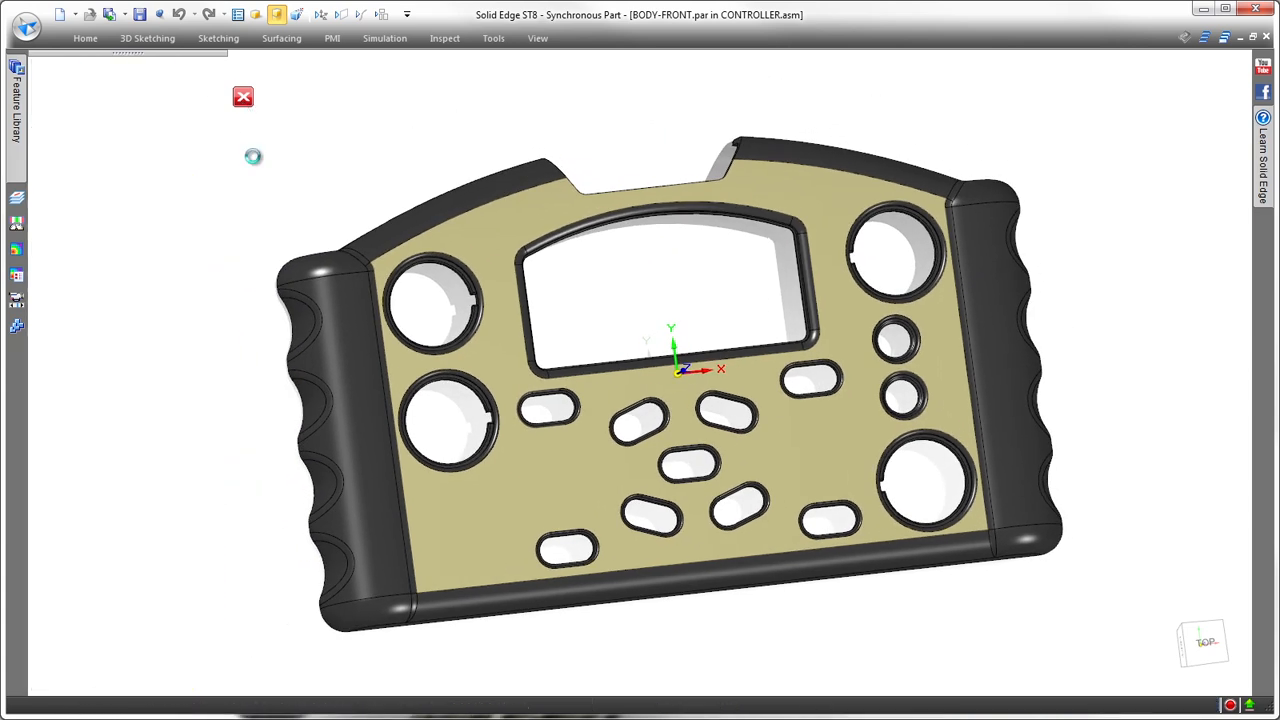